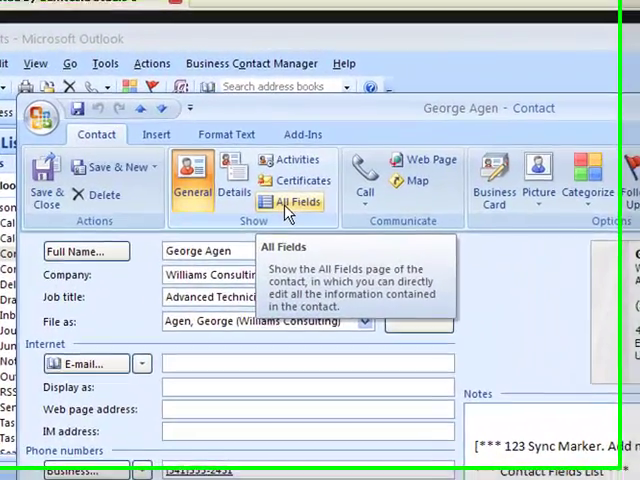
{"action": "left_click", "coordinate": [302, 208]}
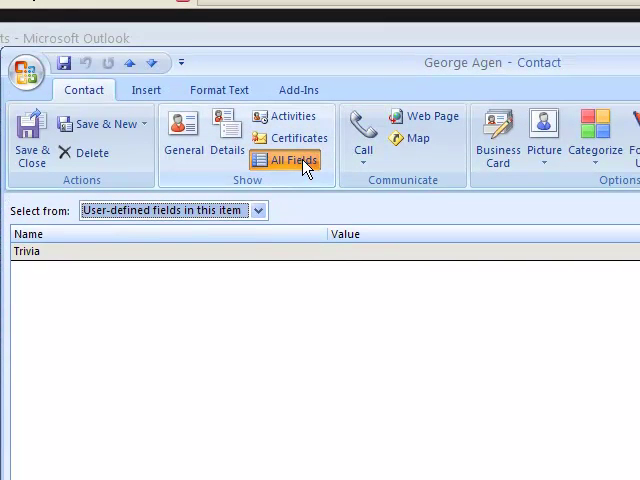
{"action": "left_click", "coordinate": [258, 210]}
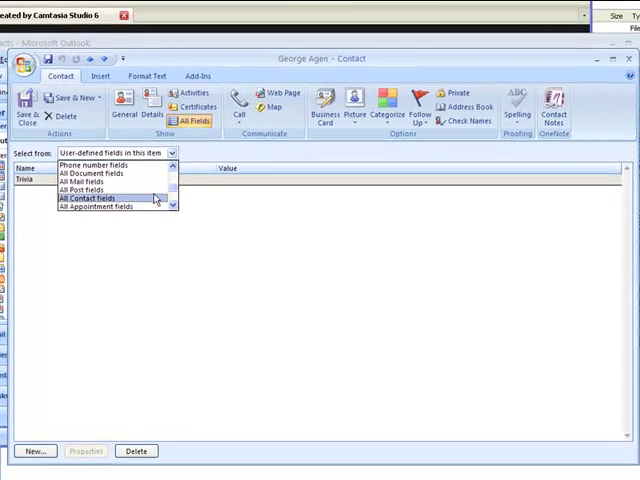
Step: Choose All Contact fields so company, e-mail and other values are listed
{"action": "left_click", "coordinate": [91, 198]}
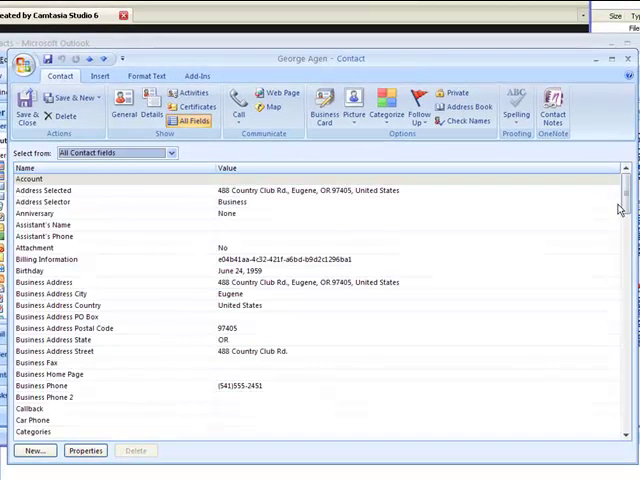
{"action": "scroll", "scroll_direction": "down", "scroll_amount": 3}
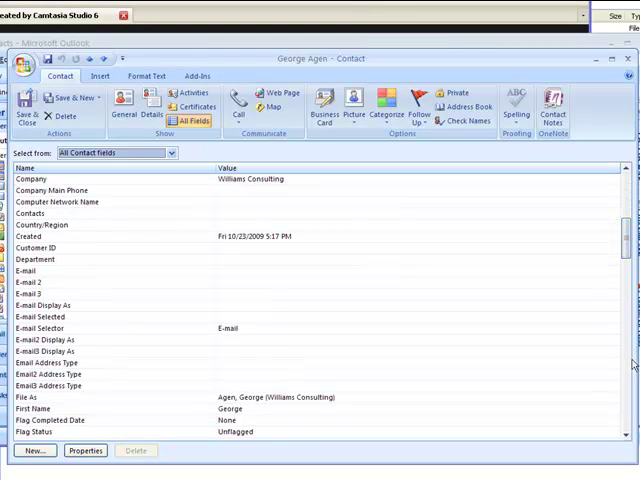
Step: Scroll down the field list to the Message Class row showing IPM.Contact
{"action": "scroll", "scroll_direction": "down", "scroll_amount": 3}
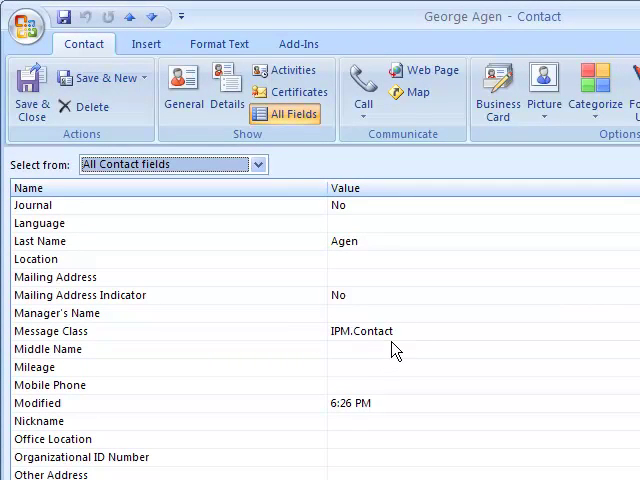
{"action": "mouse_move", "coordinate": [405, 342]}
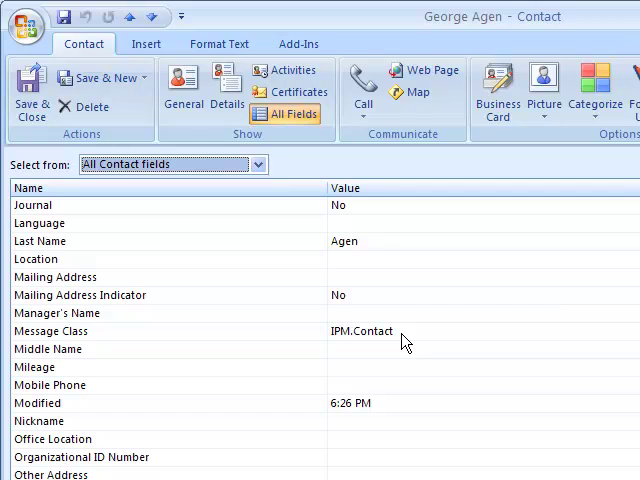
{"action": "mouse_move", "coordinate": [329, 326]}
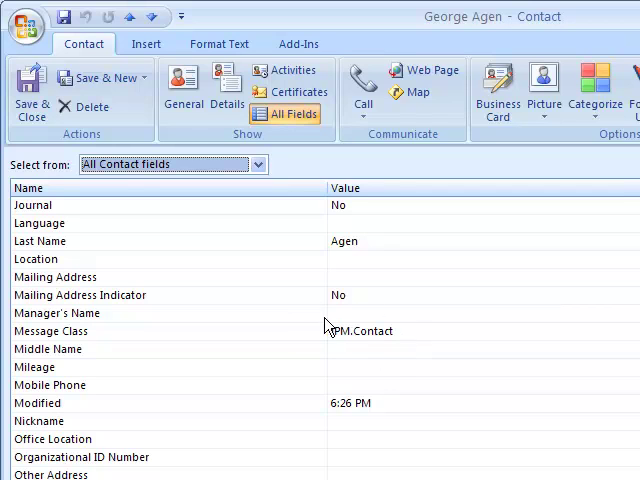
{"action": "mouse_move", "coordinate": [393, 325]}
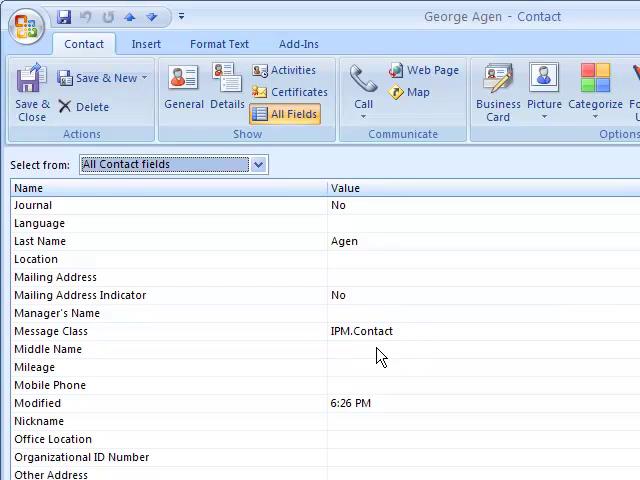
{"action": "mouse_move", "coordinate": [355, 360]}
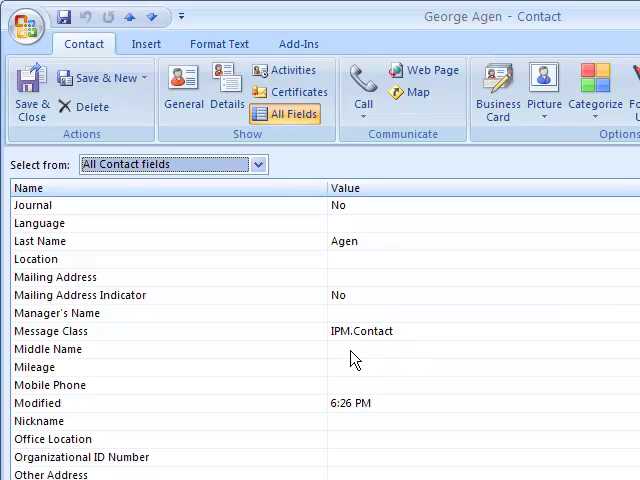